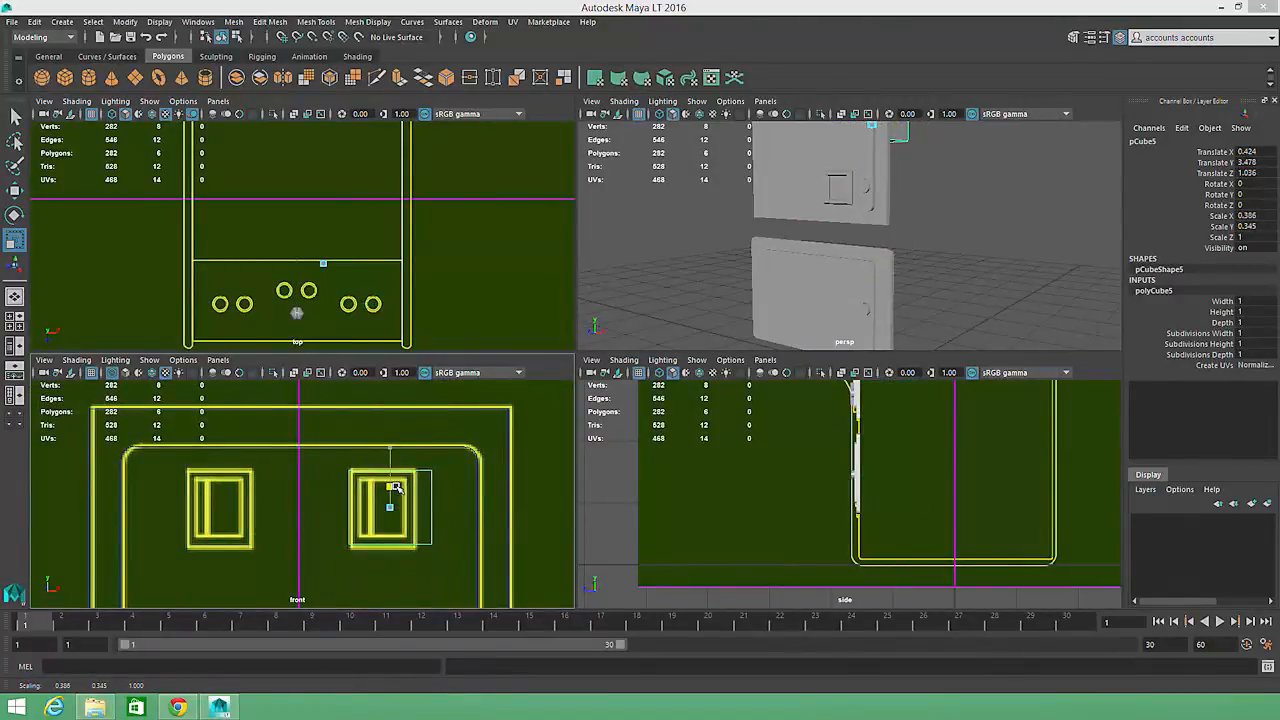
- Scale pCube5 down to fit over the right-hand square frame on the cabinet front
{"action": "left_click_drag", "start_coordinate": [395, 488], "coordinate": [443, 508]}
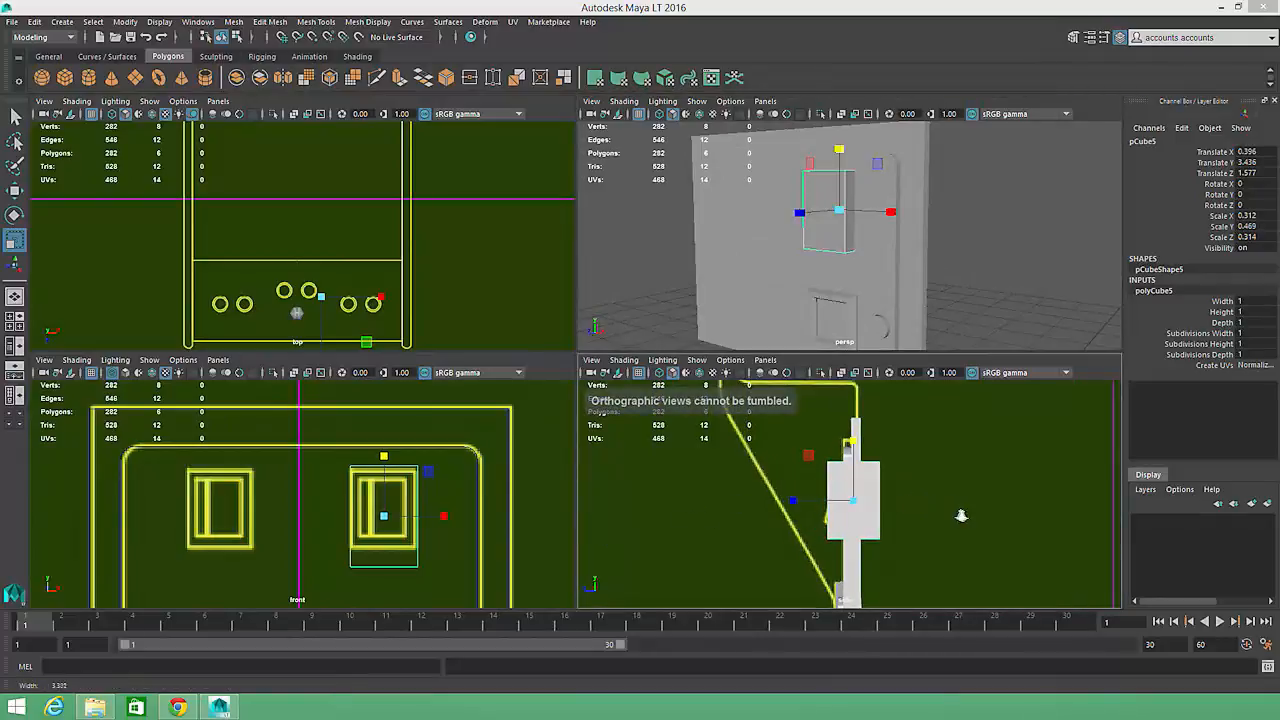
- Switch pCube5 to vertex editing to tilt it with the sloped panel
{"action": "key", "text": "4"}
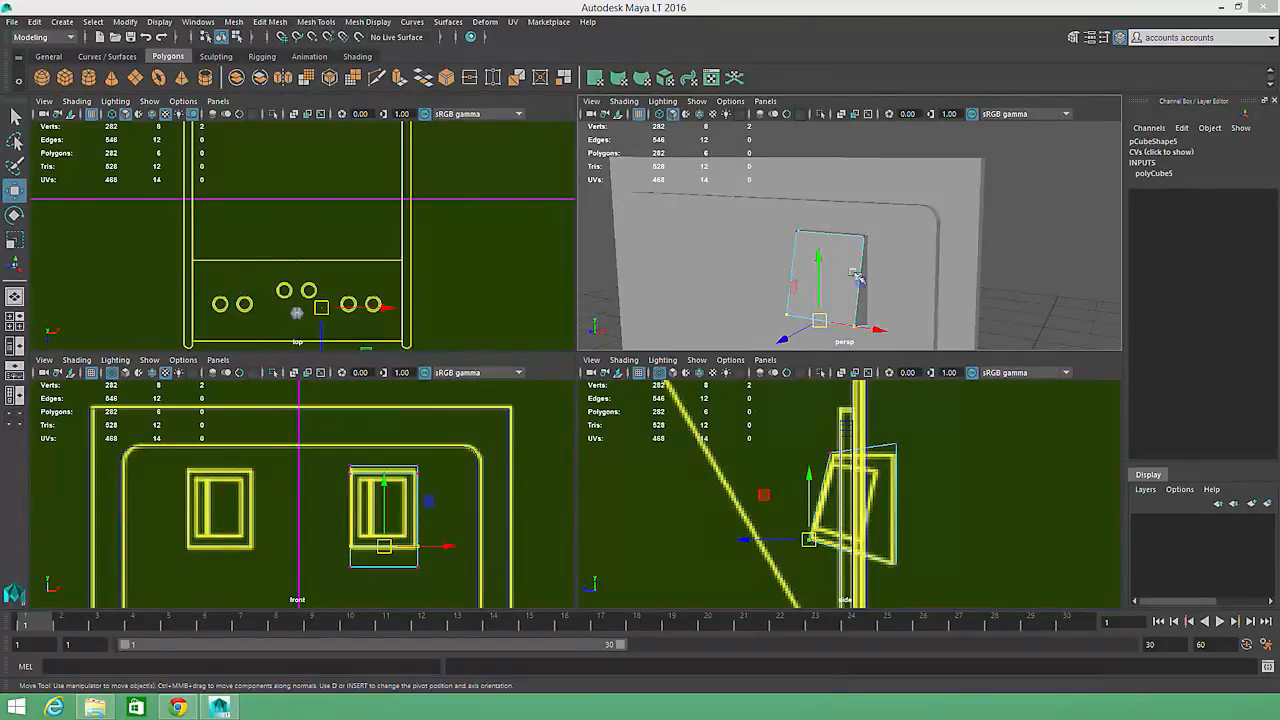
{"action": "mouse_move", "coordinate": [840, 260]}
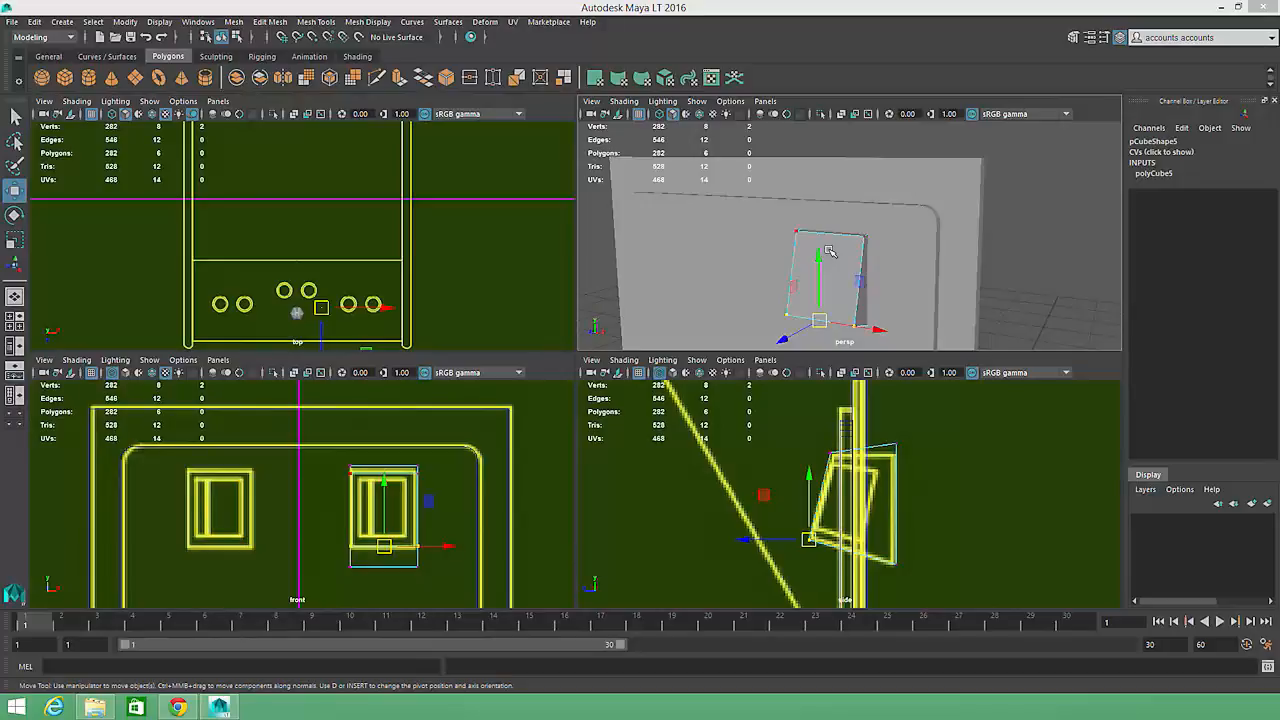
- Extrude the cube's front face twice, insetting it and pushing the inner face inward
{"action": "right_click", "coordinate": [830, 251]}
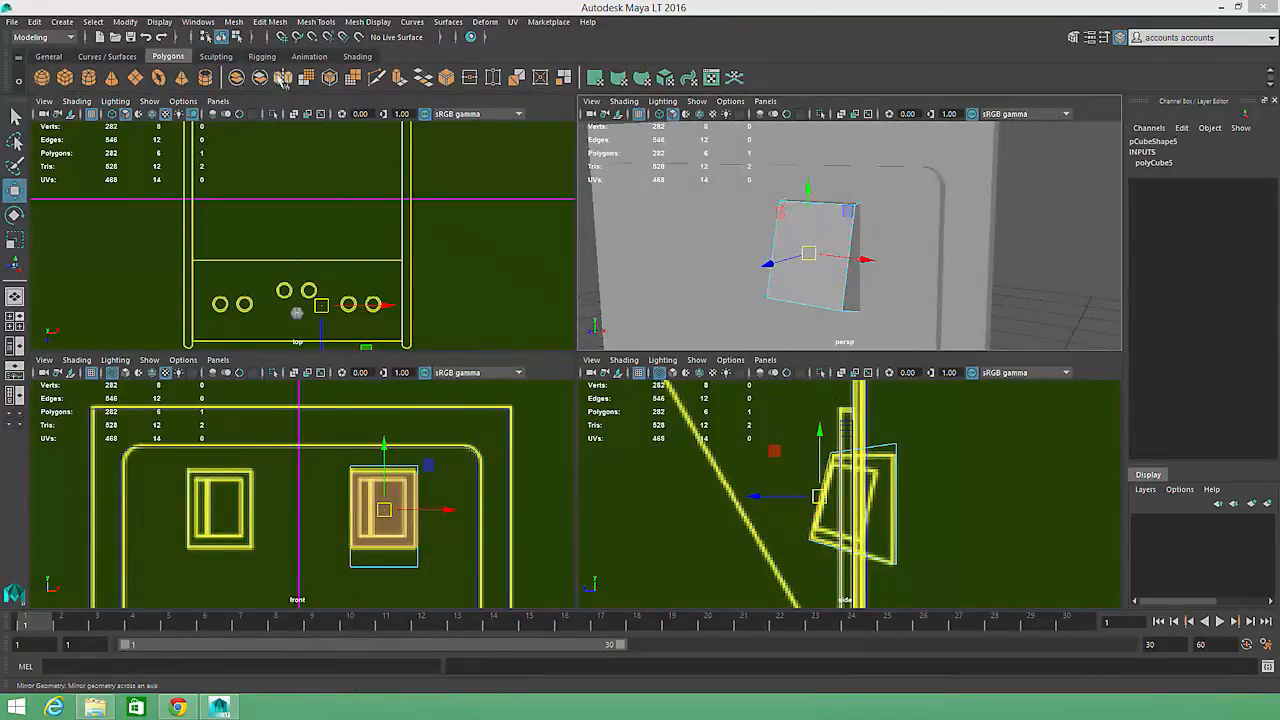
{"action": "left_click", "coordinate": [270, 21]}
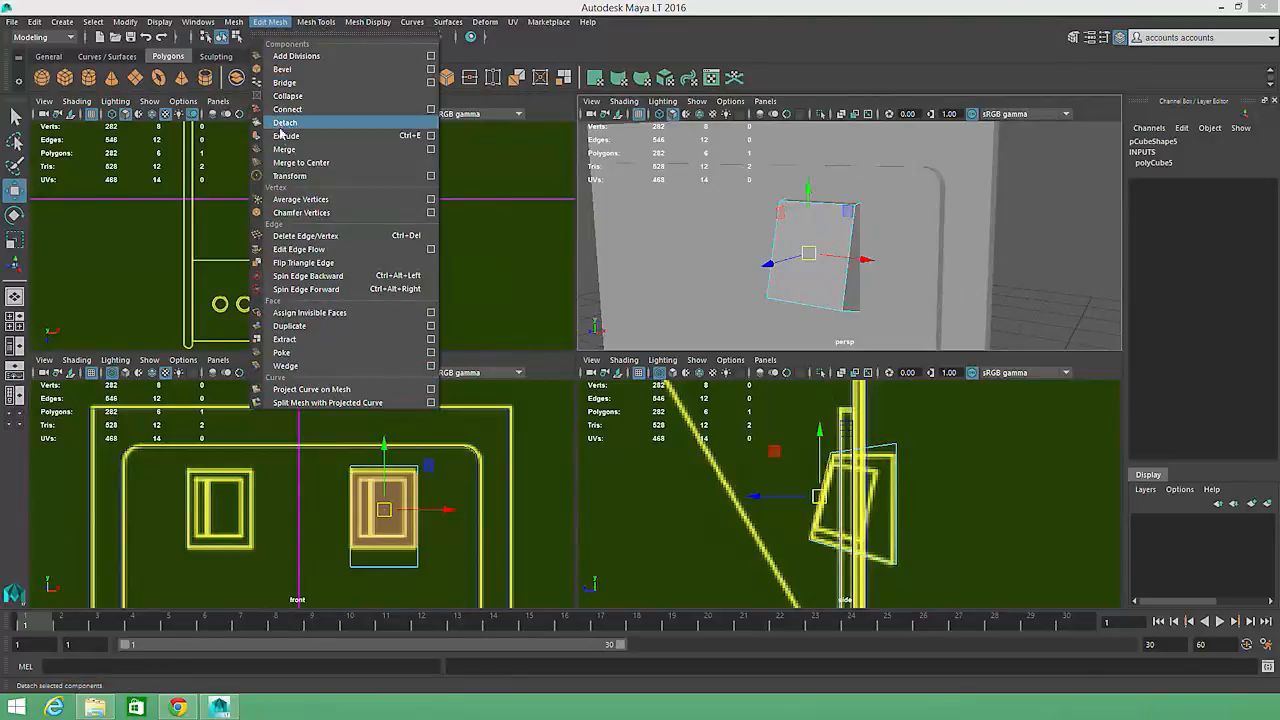
{"action": "left_click", "coordinate": [286, 135]}
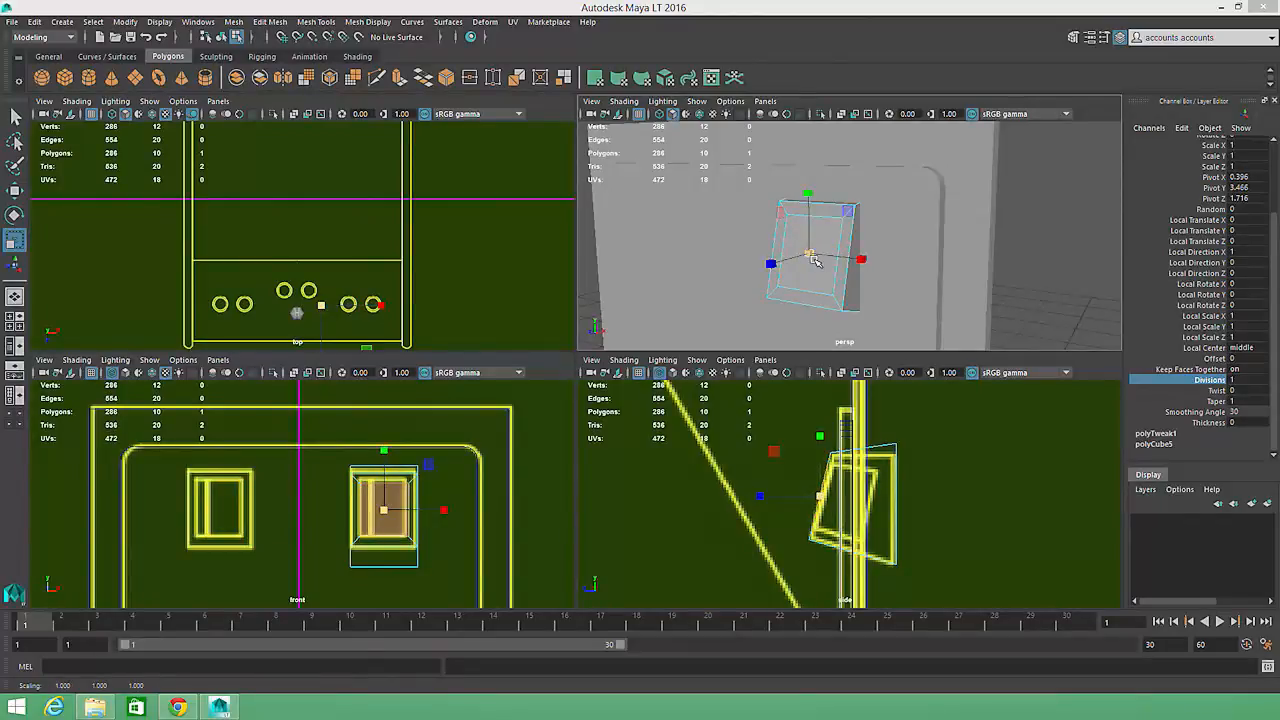
{"action": "left_click", "coordinate": [270, 22]}
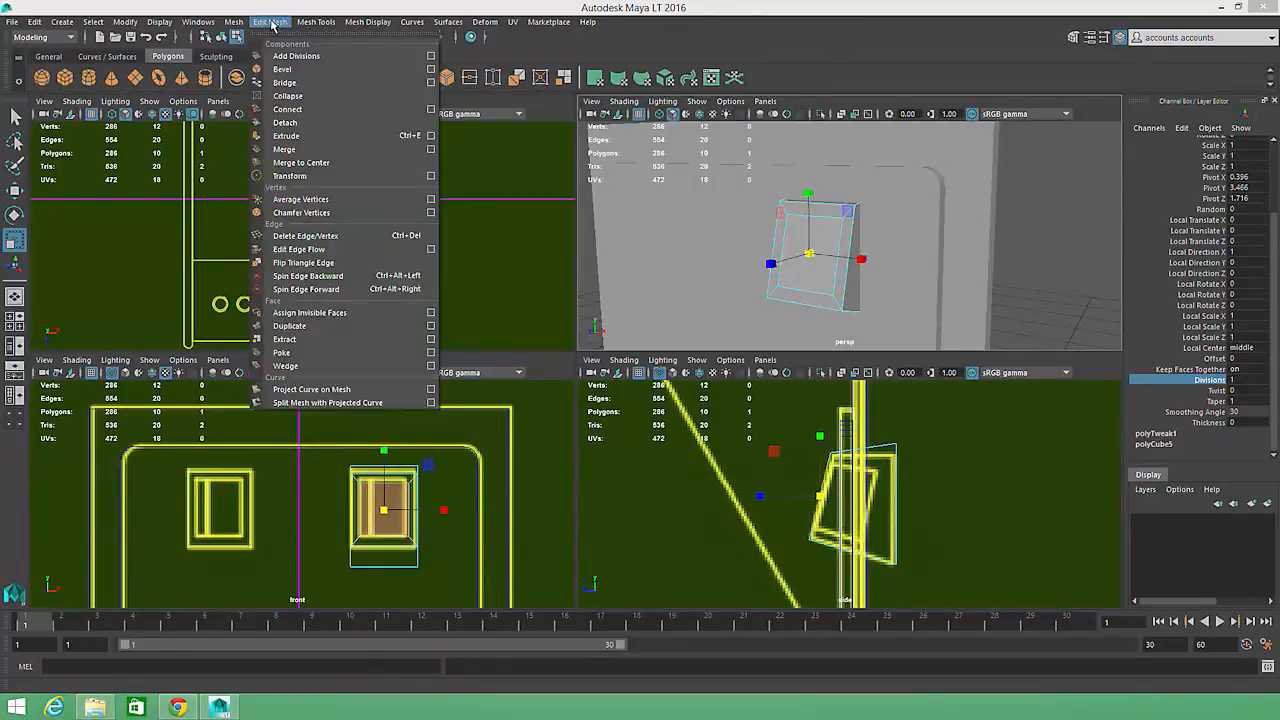
{"action": "mouse_move", "coordinate": [286, 135]}
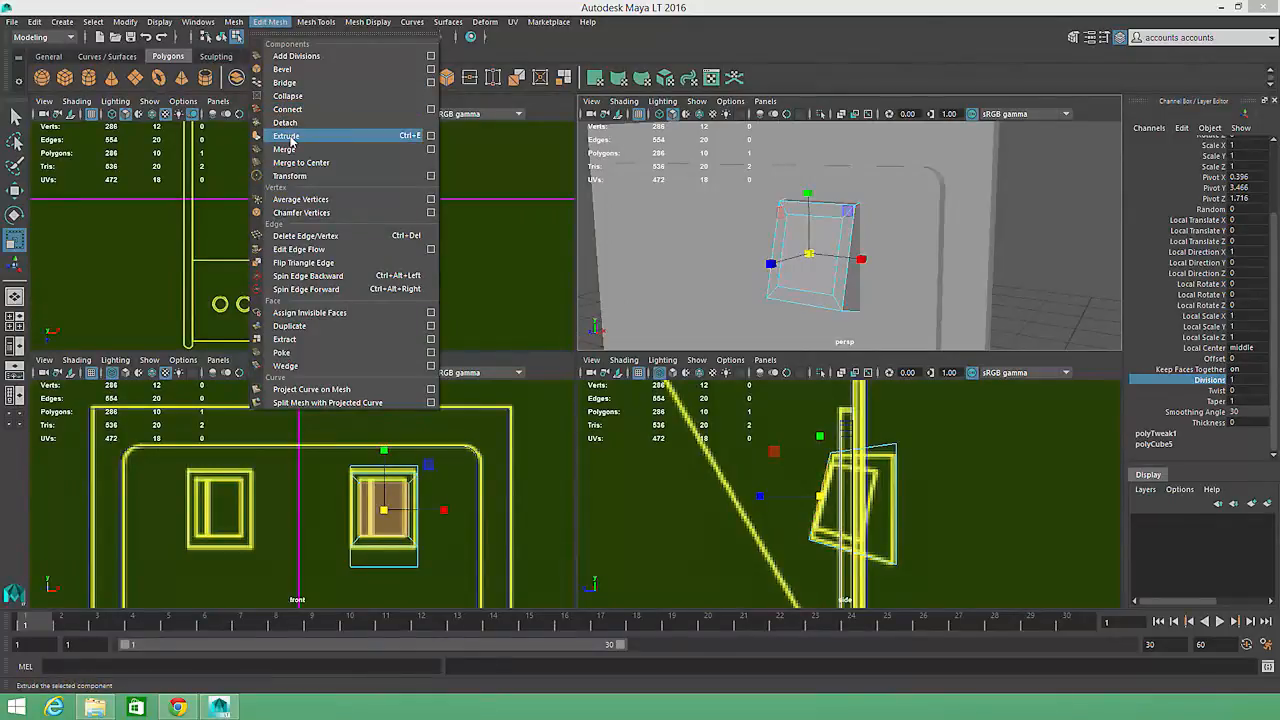
{"action": "left_click", "coordinate": [286, 135]}
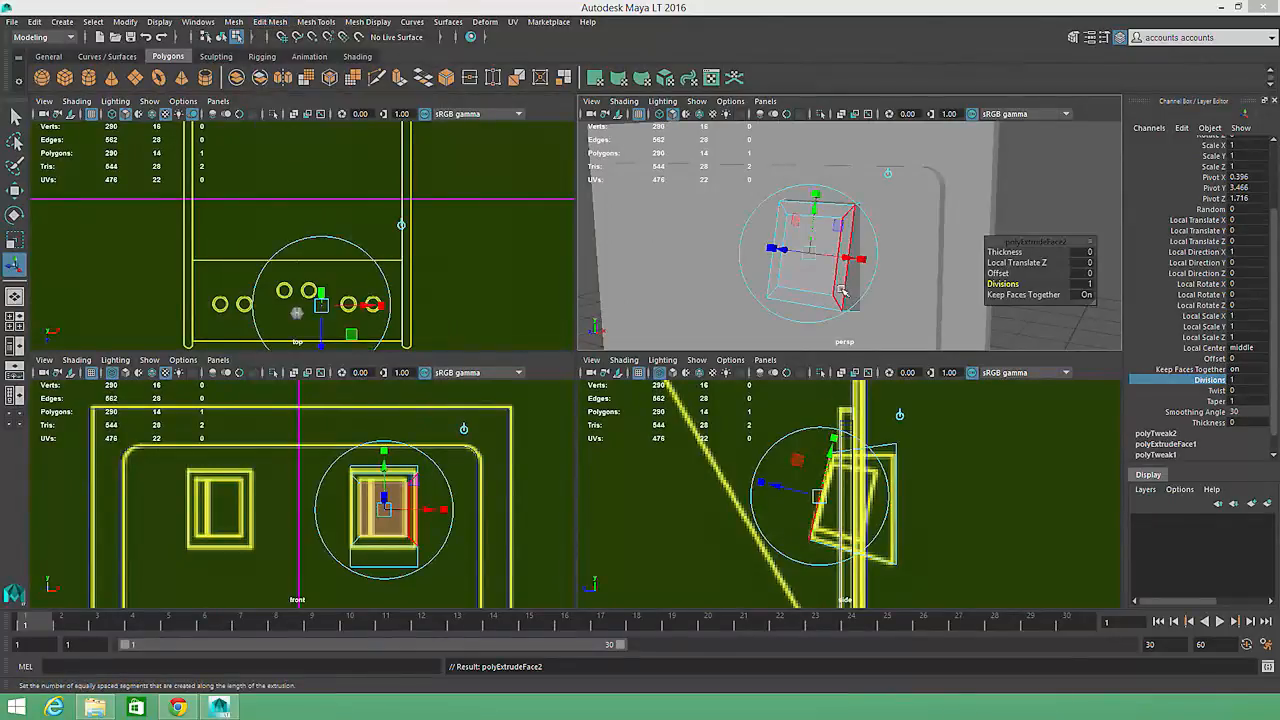
{"action": "key", "text": "g"}
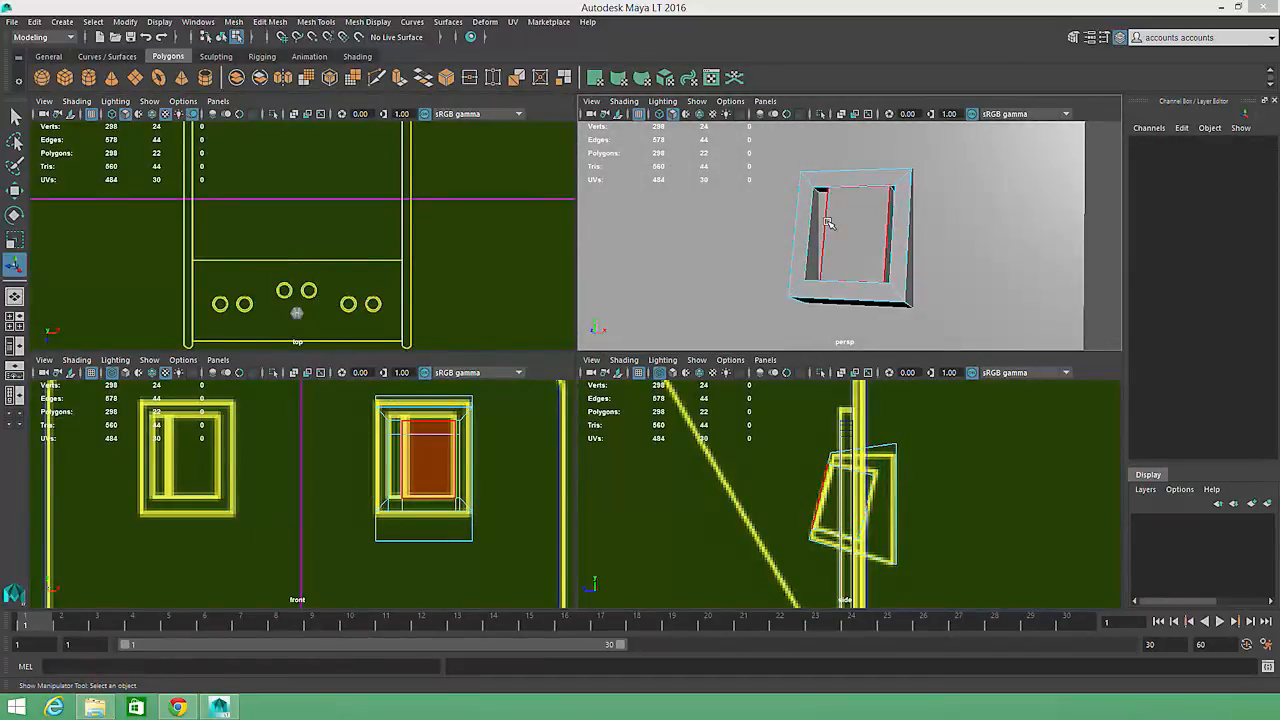
{"action": "right_click", "coordinate": [828, 222]}
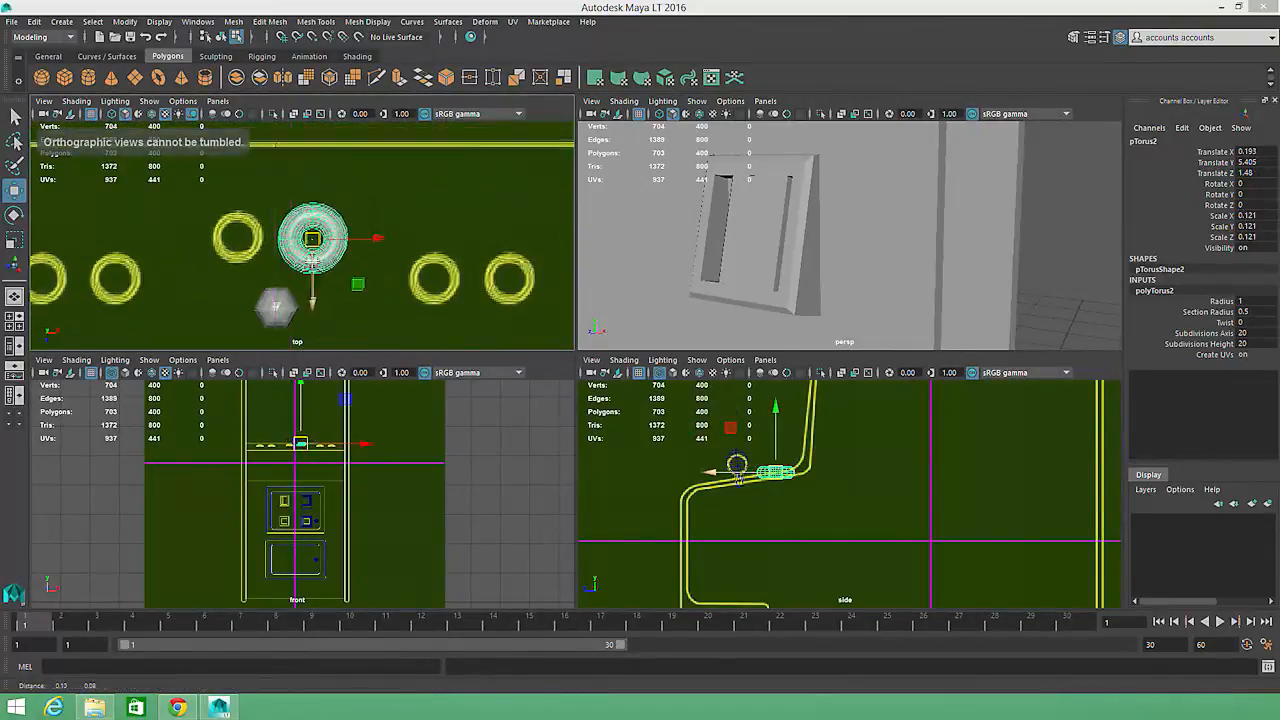
- Change the viewport display while placing the torus rim on a button position
{"action": "key", "text": "4"}
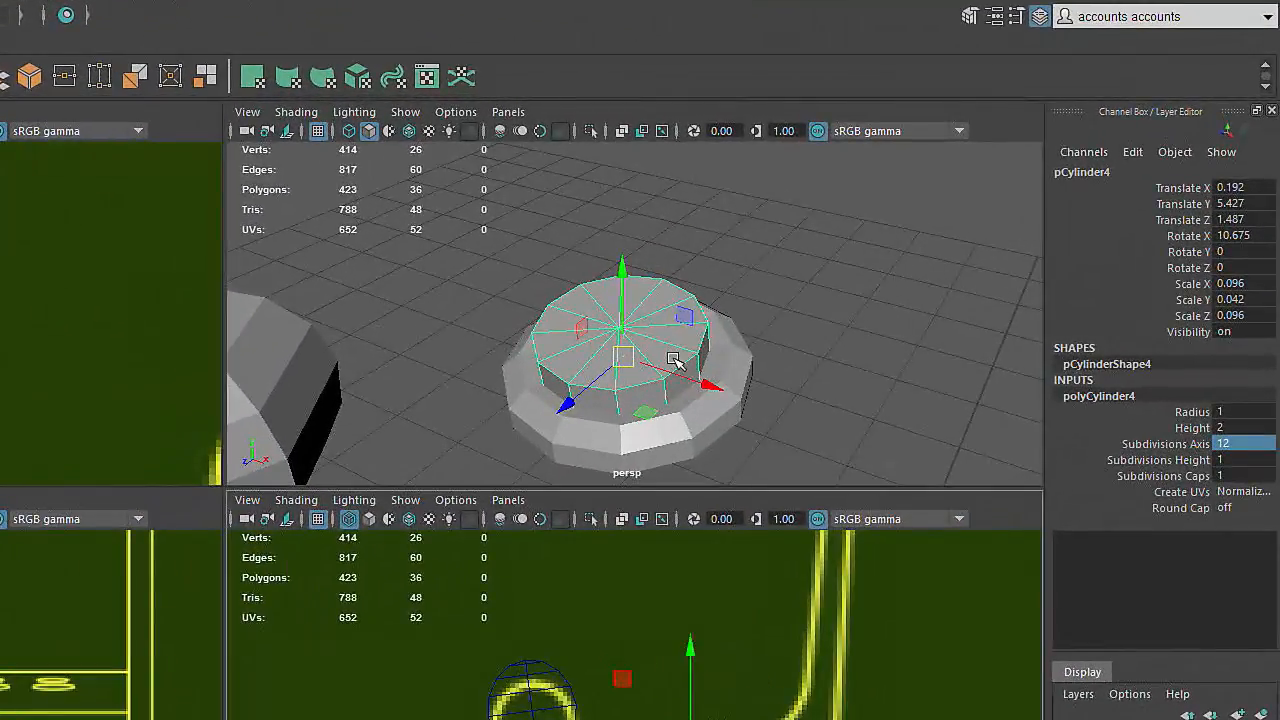
- Set the button cylinder's Subdivisions Axis to 12 in the Channel Box
{"action": "left_click", "coordinate": [1160, 475]}
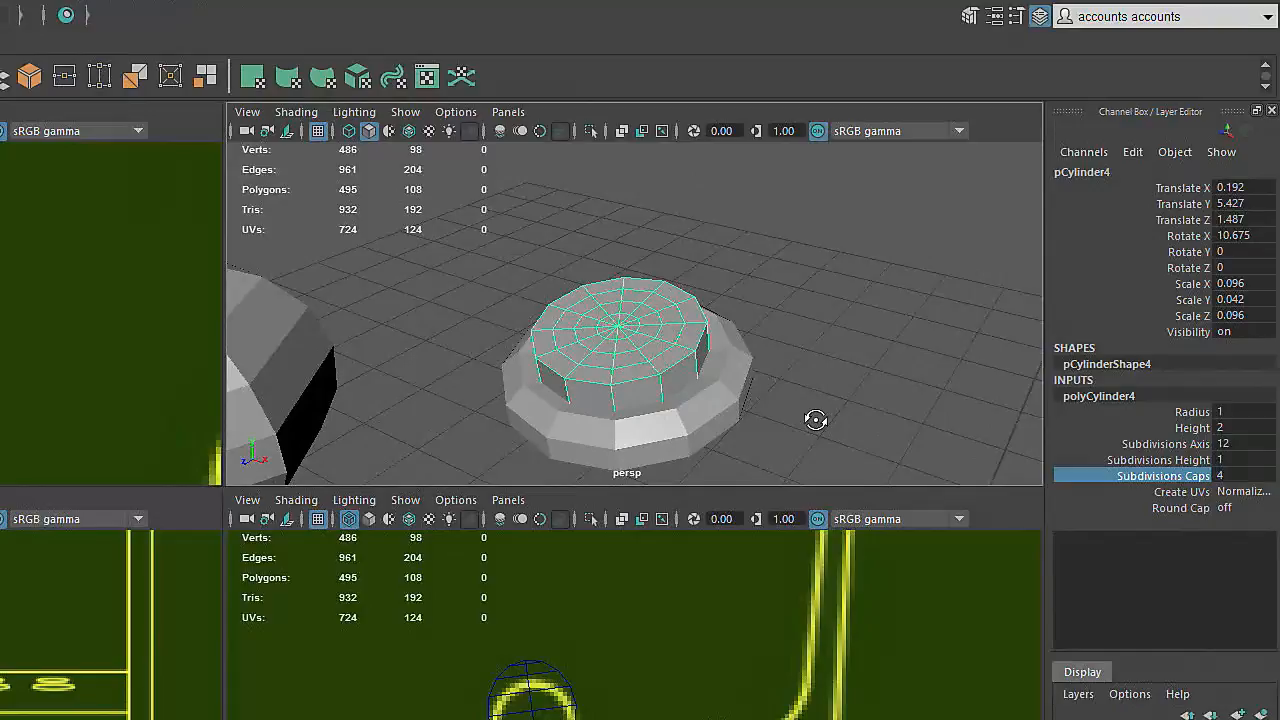
{"action": "mouse_move", "coordinate": [818, 425]}
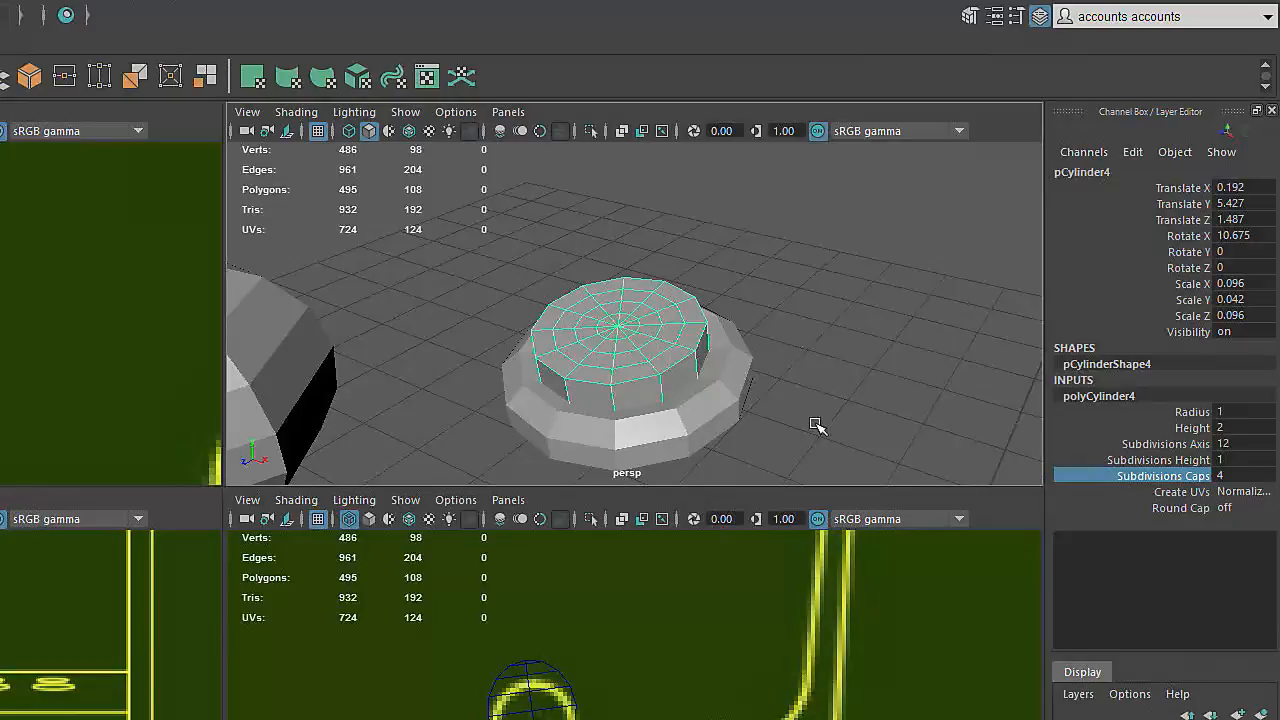
{"action": "mouse_move", "coordinate": [783, 402]}
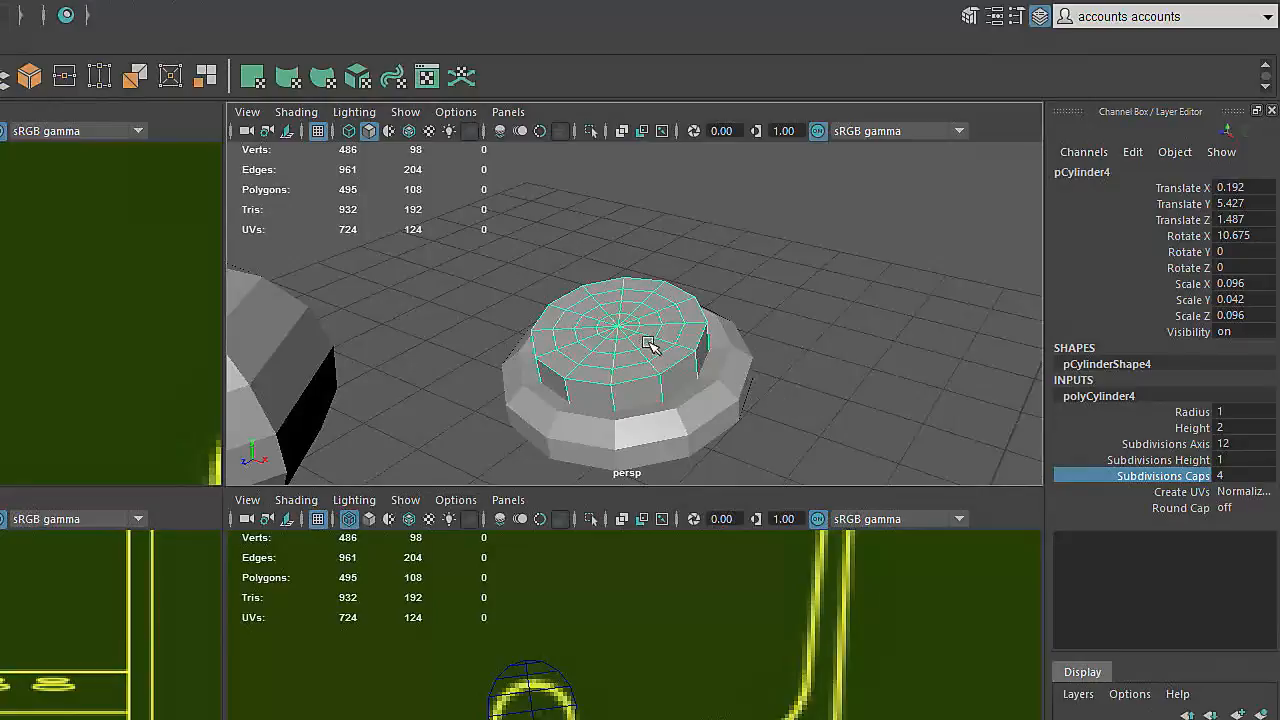
- Enter vertex mode on the button cylinder and turn on soft selection
{"action": "right_click", "coordinate": [640, 345]}
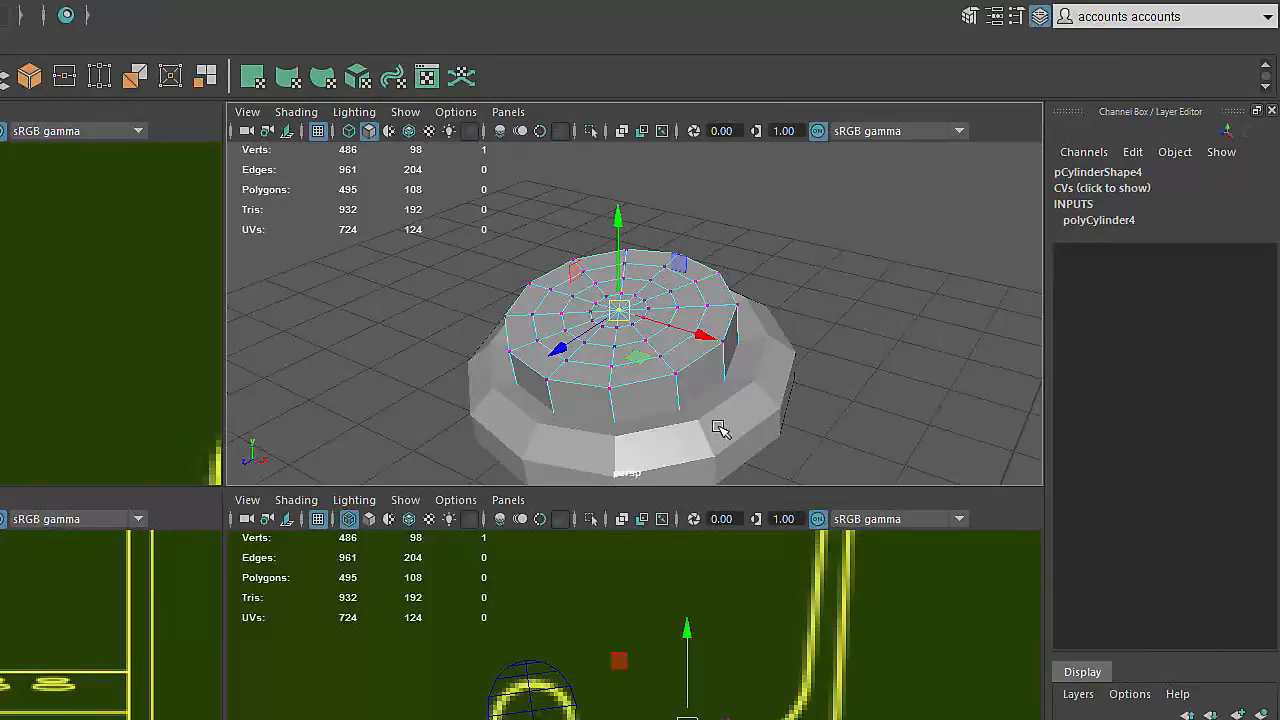
{"action": "key", "text": "b"}
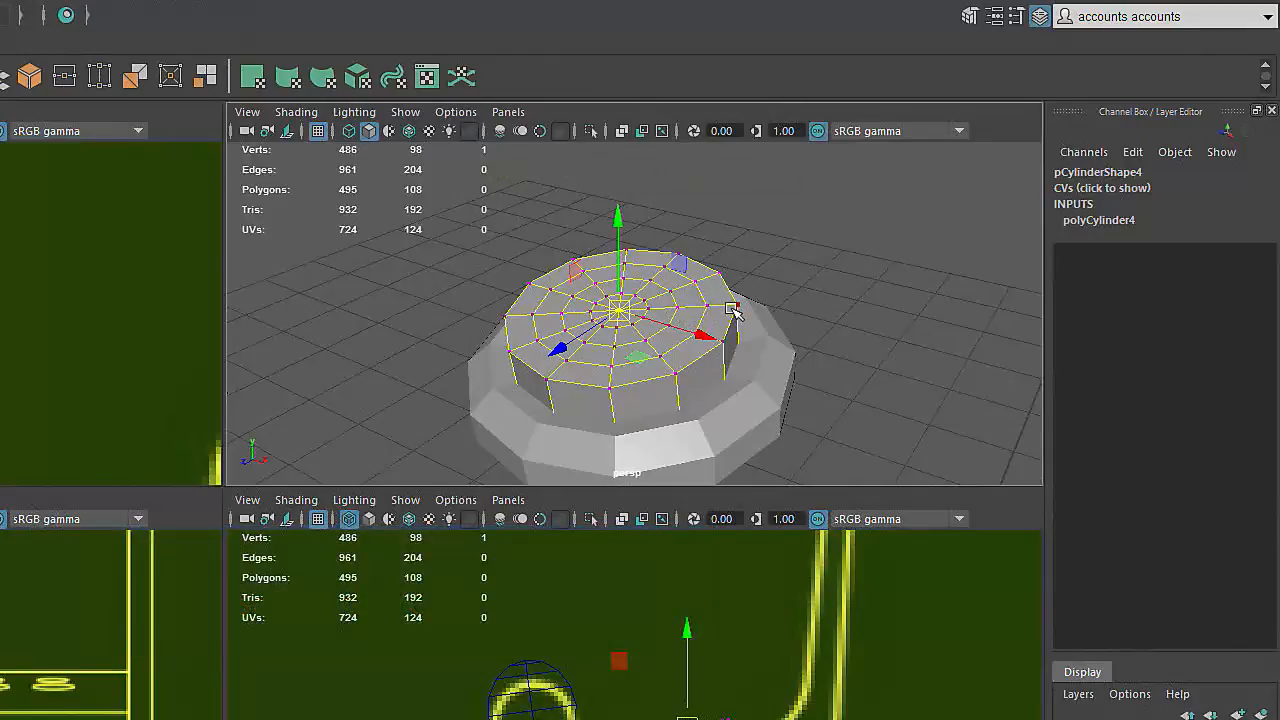
{"action": "mouse_move", "coordinate": [725, 303]}
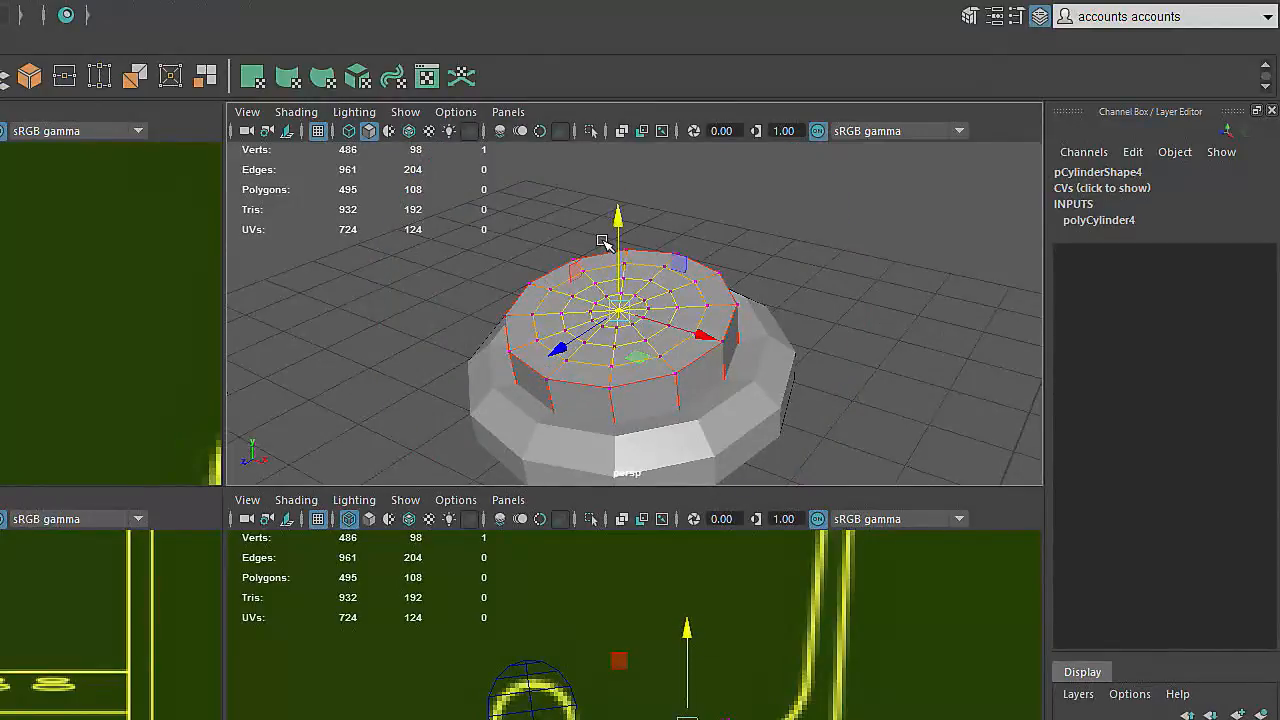
{"action": "mouse_move", "coordinate": [758, 320]}
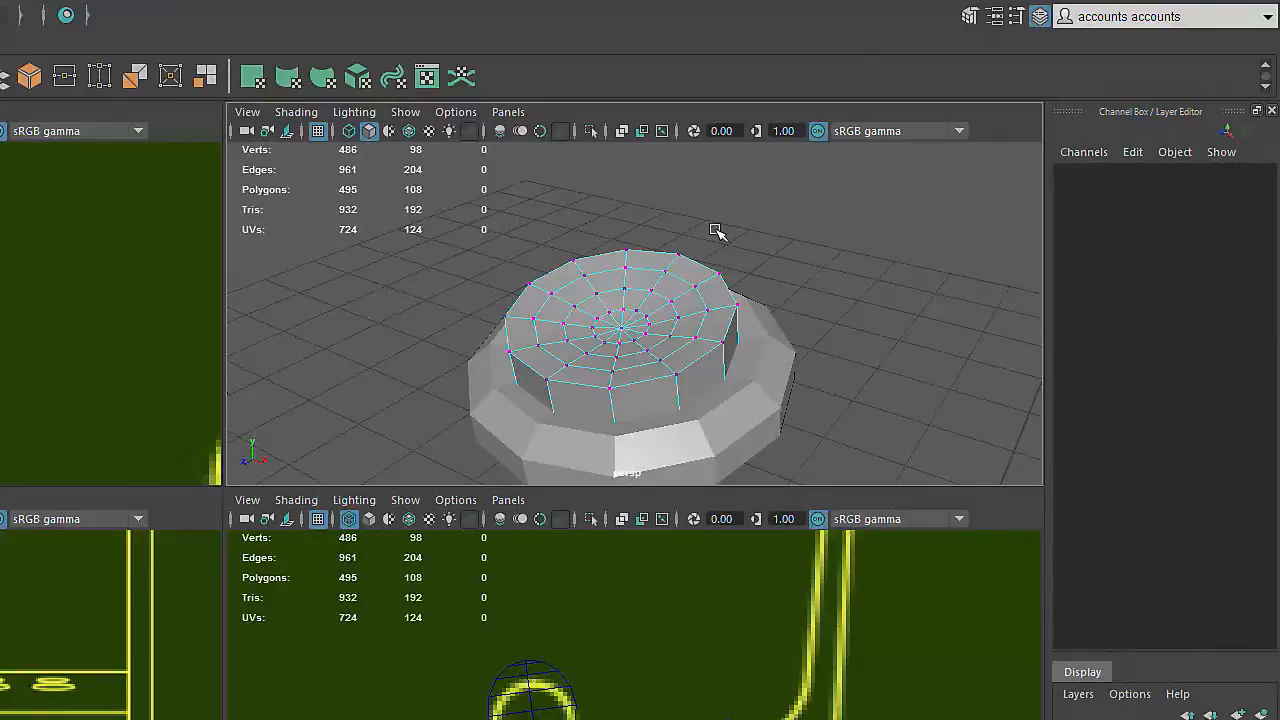
- Select the cap's outer rim edge loop and bevel it with one segment
{"action": "left_click", "coordinate": [620, 330]}
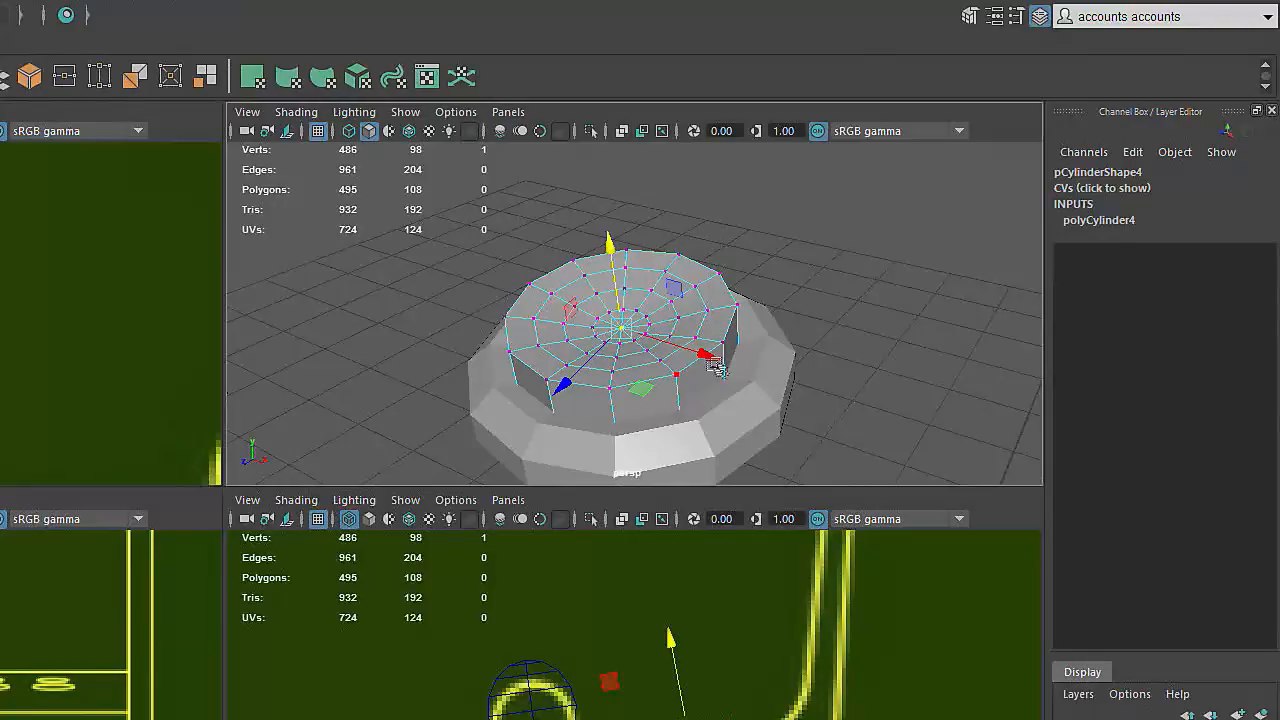
{"action": "right_click", "coordinate": [710, 355]}
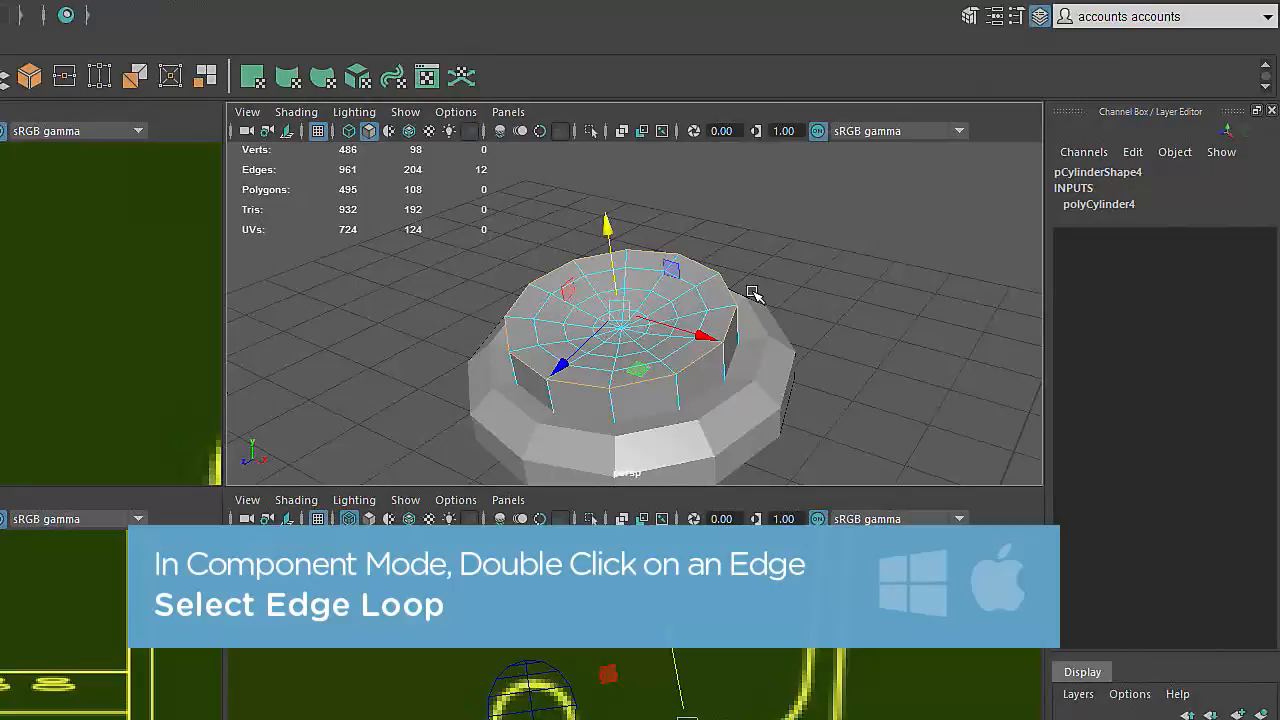
{"action": "mouse_move", "coordinate": [752, 295]}
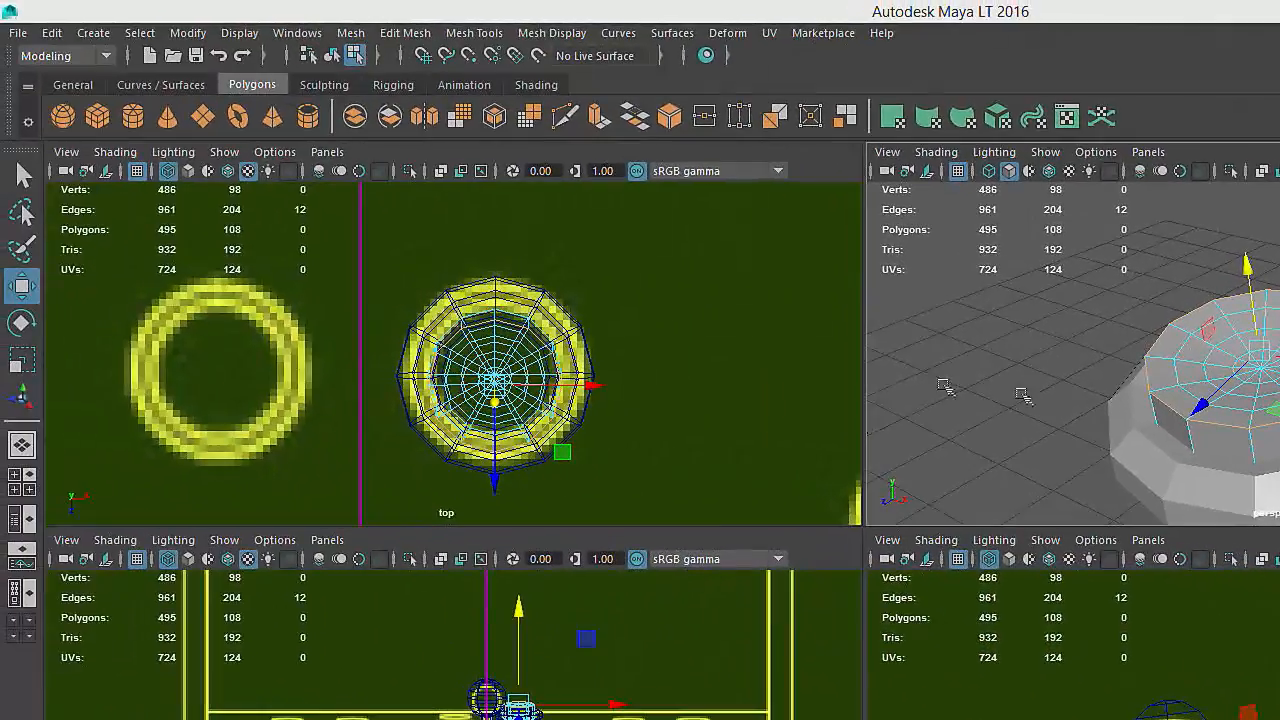
{"action": "left_click", "coordinate": [405, 33]}
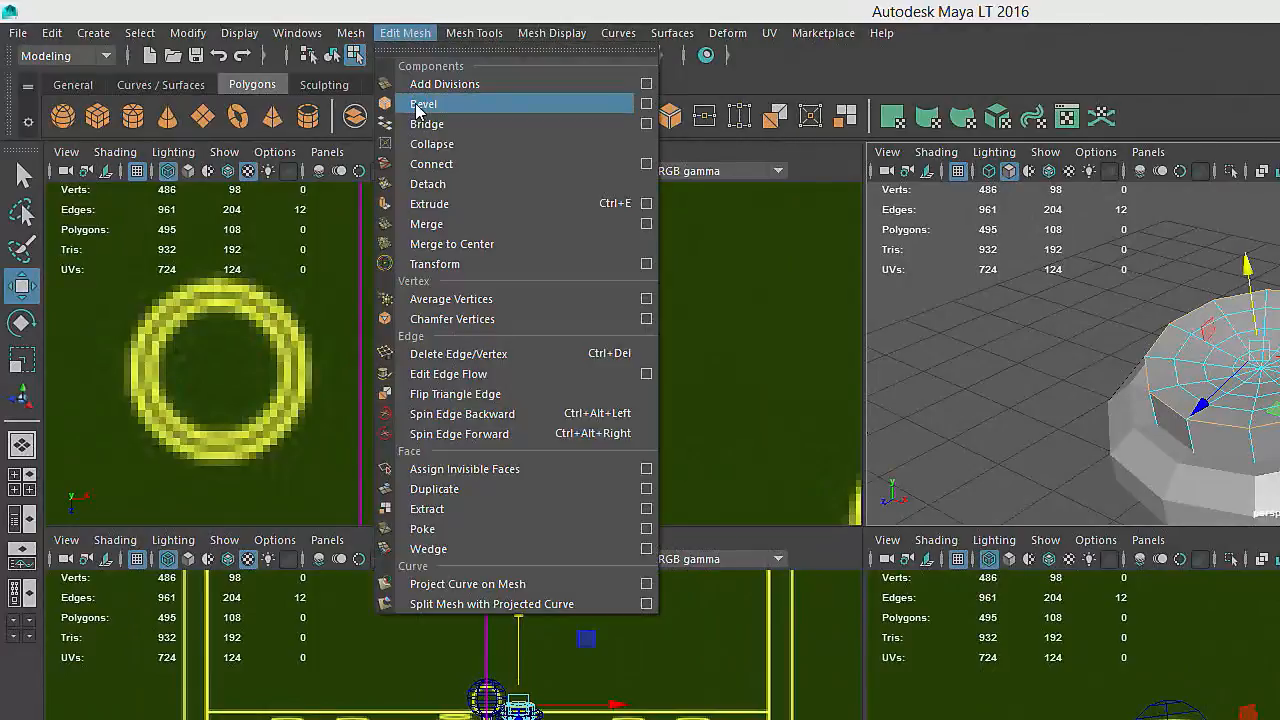
{"action": "left_click", "coordinate": [424, 104]}
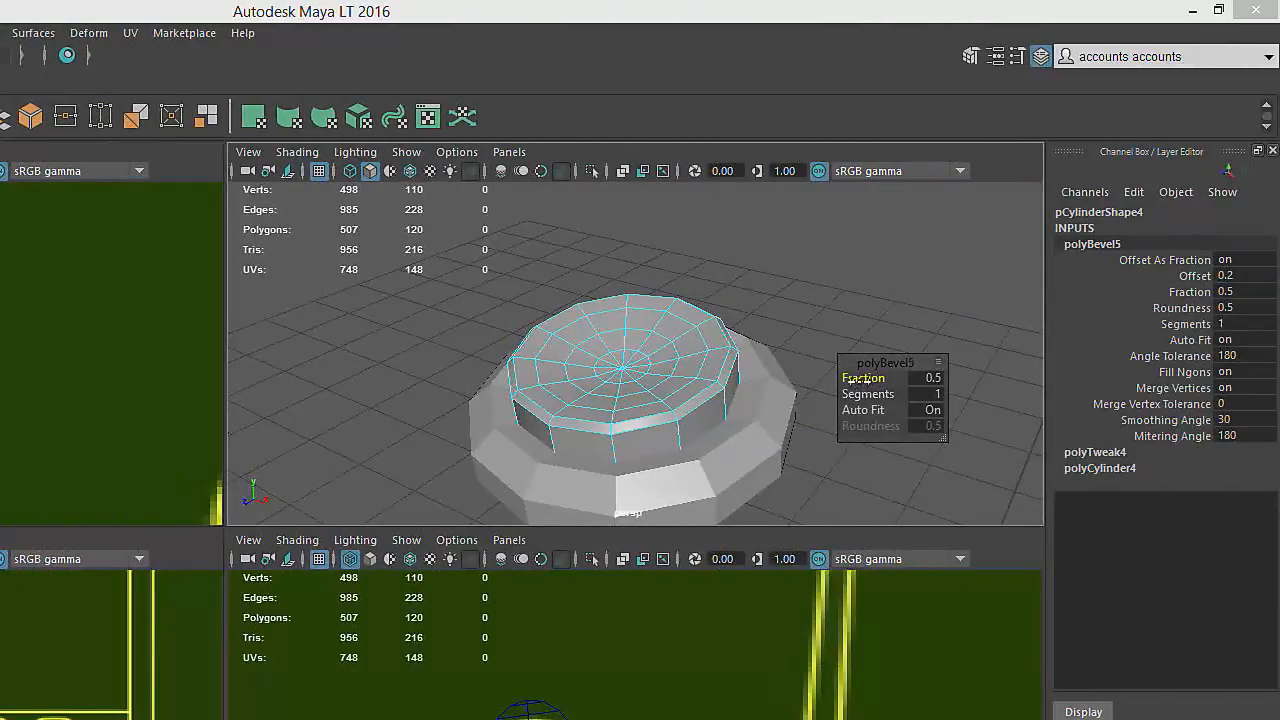